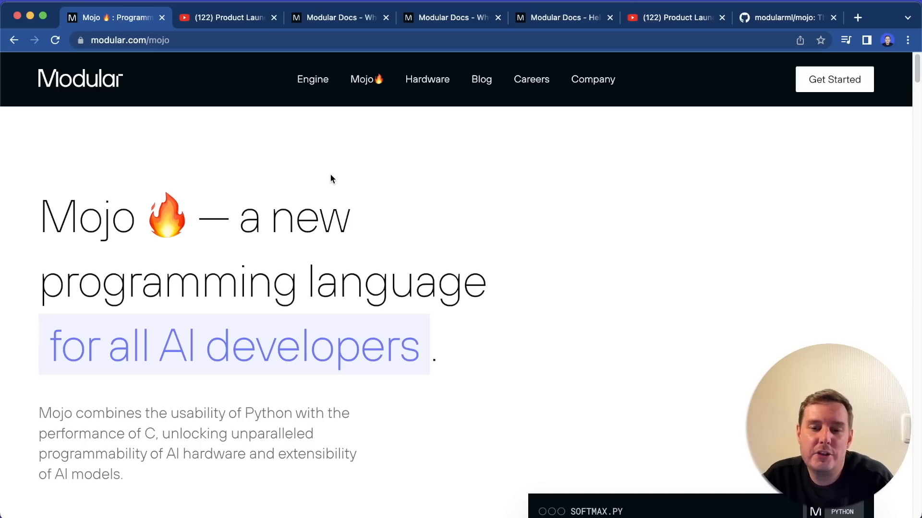
{"action": "mouse_move", "coordinate": [60, 220]}
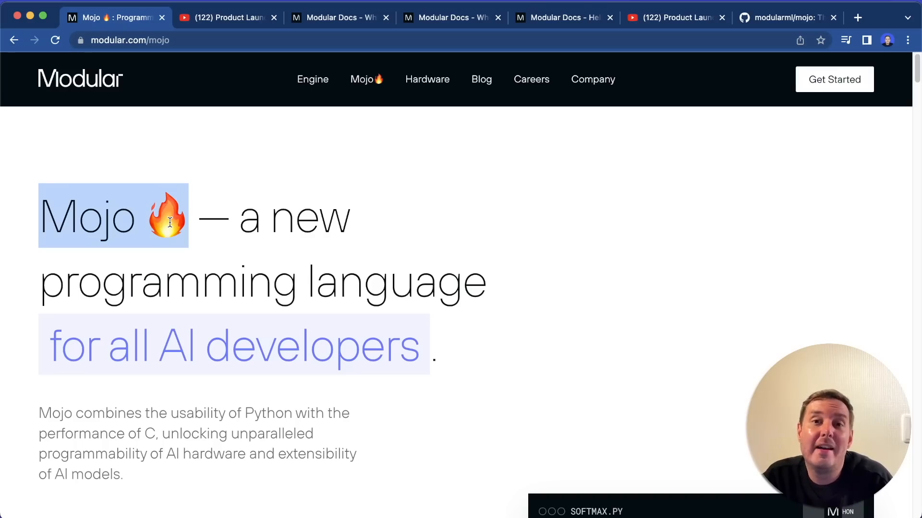
Show the paused Product Launch 2023 Keynote at the 'Up to 35000x faster than Python' slide
{"action": "left_click", "coordinate": [226, 17]}
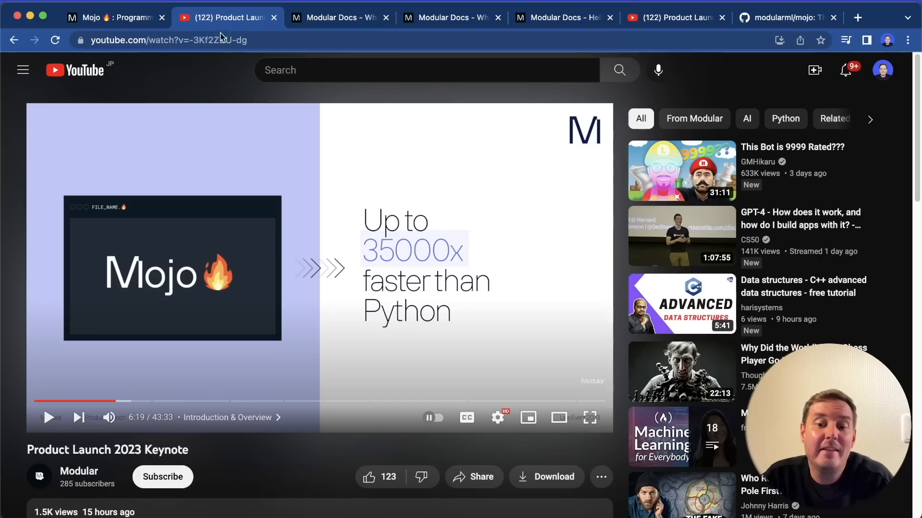
{"action": "mouse_move", "coordinate": [381, 219]}
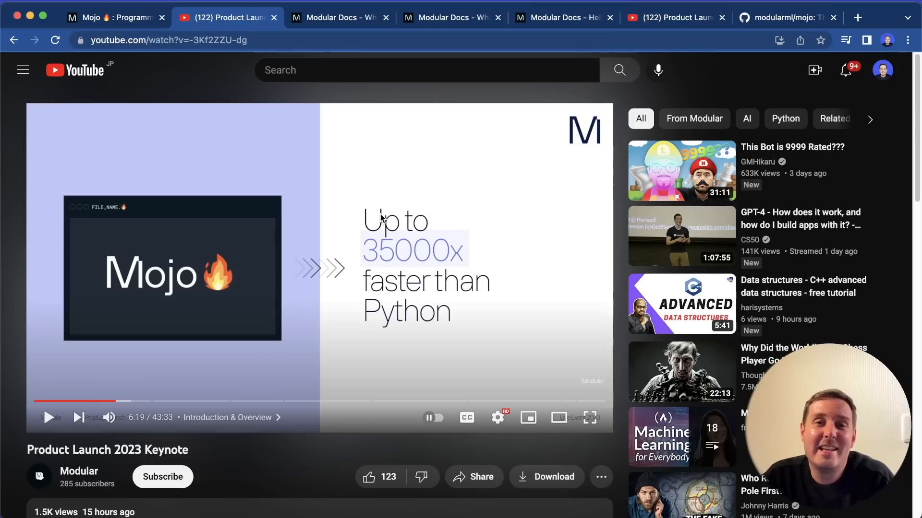
Return to the modular.com/mojo page and move down to 'Write everything in one language'
{"action": "left_click", "coordinate": [112, 18]}
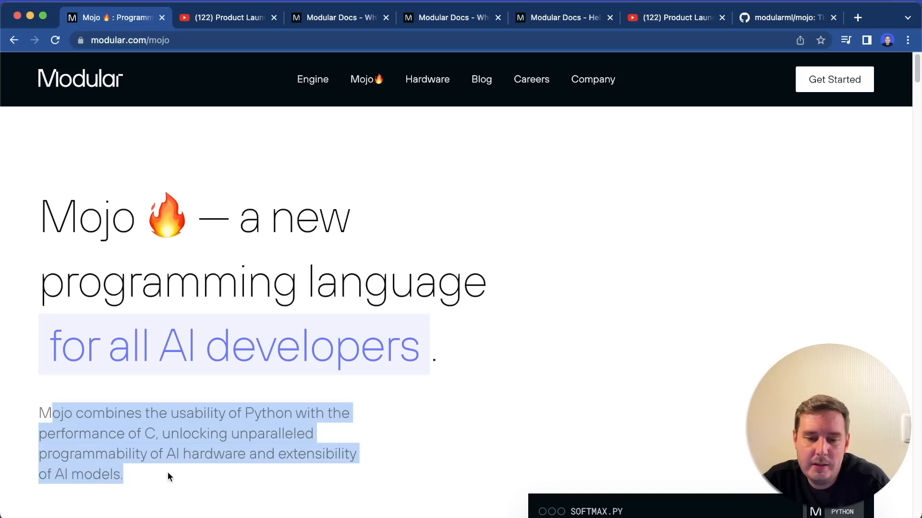
{"action": "mouse_move", "coordinate": [193, 472]}
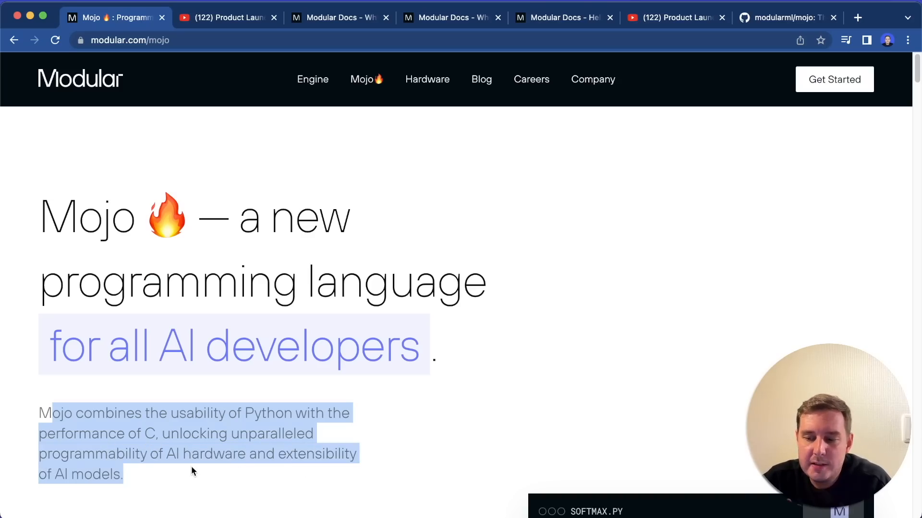
{"action": "left_click", "coordinate": [250, 459]}
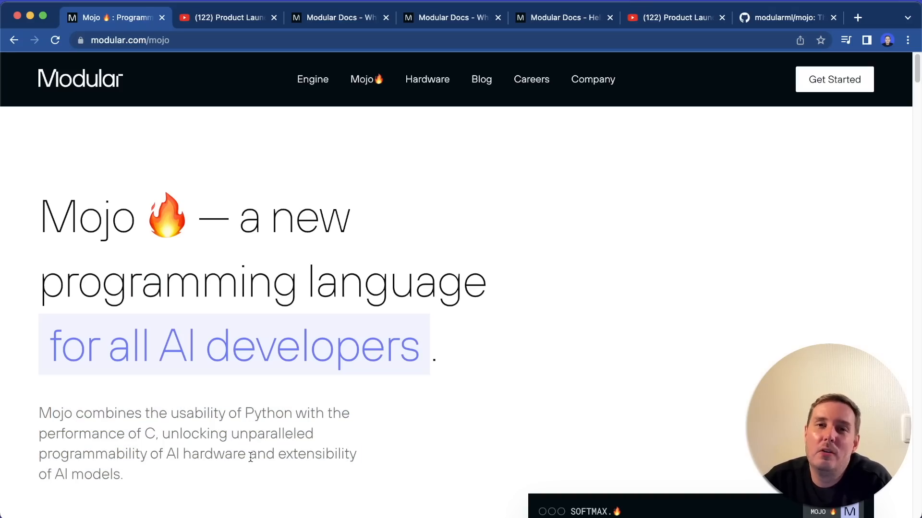
{"action": "scroll", "scroll_direction": "down", "scroll_amount": 3}
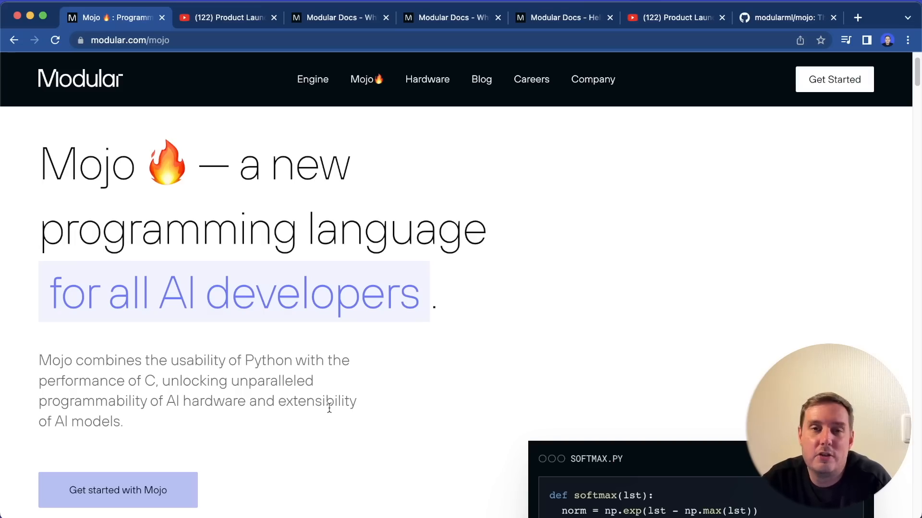
{"action": "scroll", "scroll_direction": "down", "scroll_amount": 3}
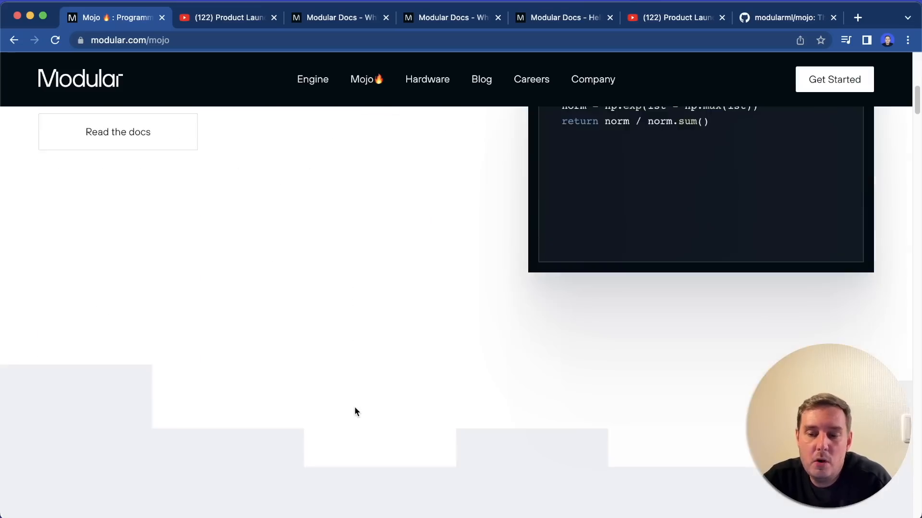
{"action": "scroll", "scroll_direction": "down", "scroll_amount": 3}
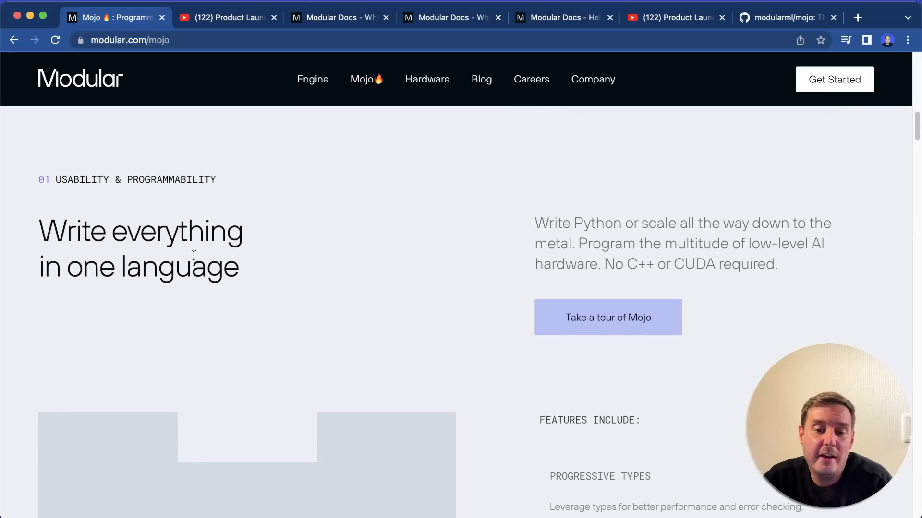
Highlight the claim about not needing C++ and reveal the features list below it
{"action": "double_click", "coordinate": [64, 230]}
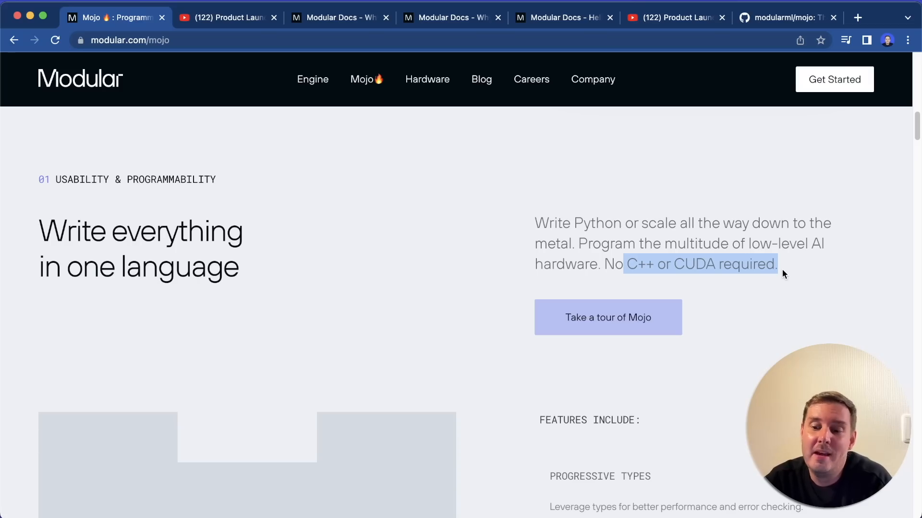
{"action": "scroll", "scroll_direction": "down", "scroll_amount": 3}
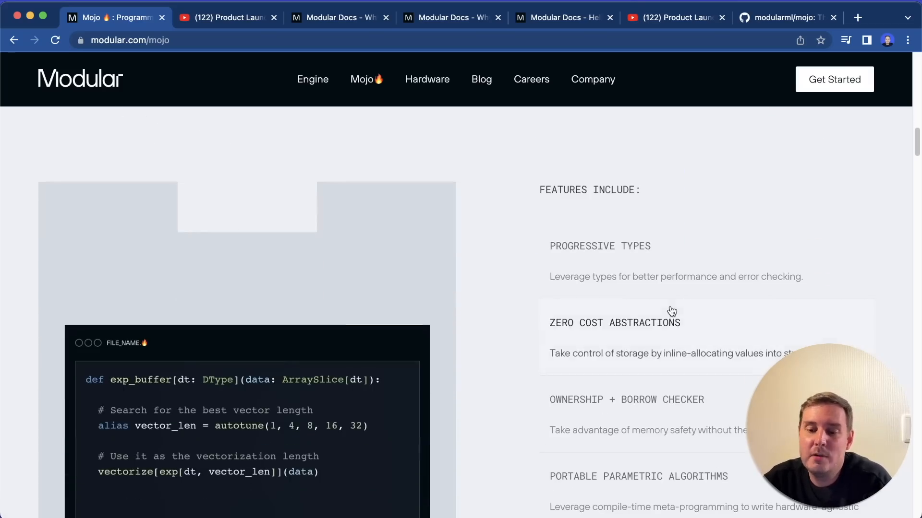
Show the Hello, Mojo notebook's let and var declarations examples in Modular Docs
{"action": "left_click", "coordinate": [336, 17]}
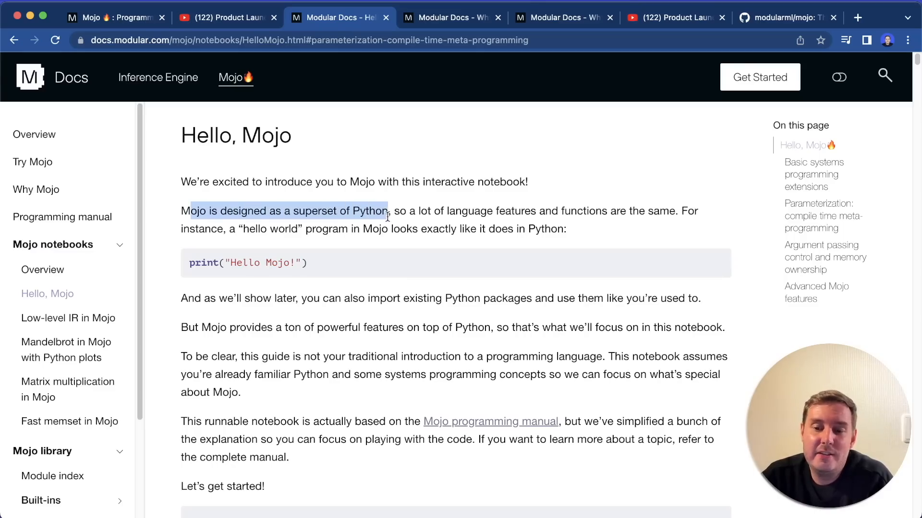
{"action": "mouse_move", "coordinate": [247, 259]}
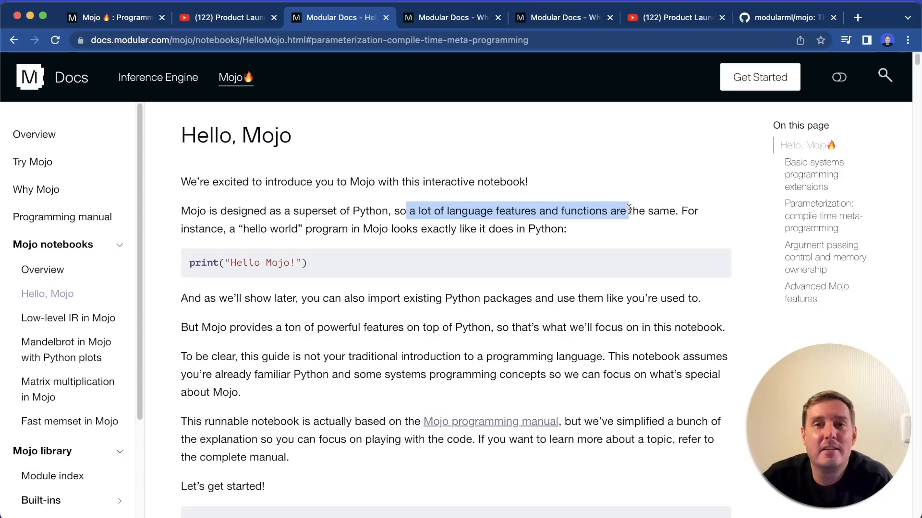
{"action": "mouse_move", "coordinate": [790, 178]}
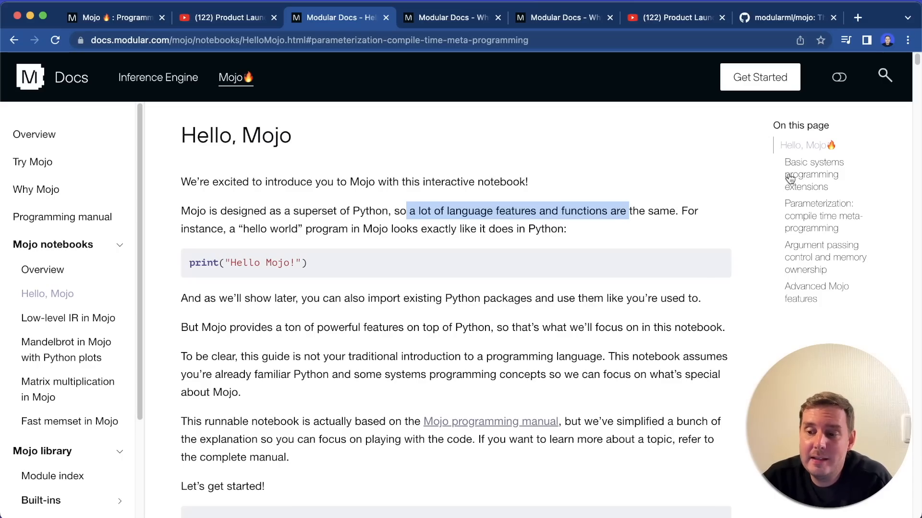
{"action": "mouse_move", "coordinate": [499, 233]}
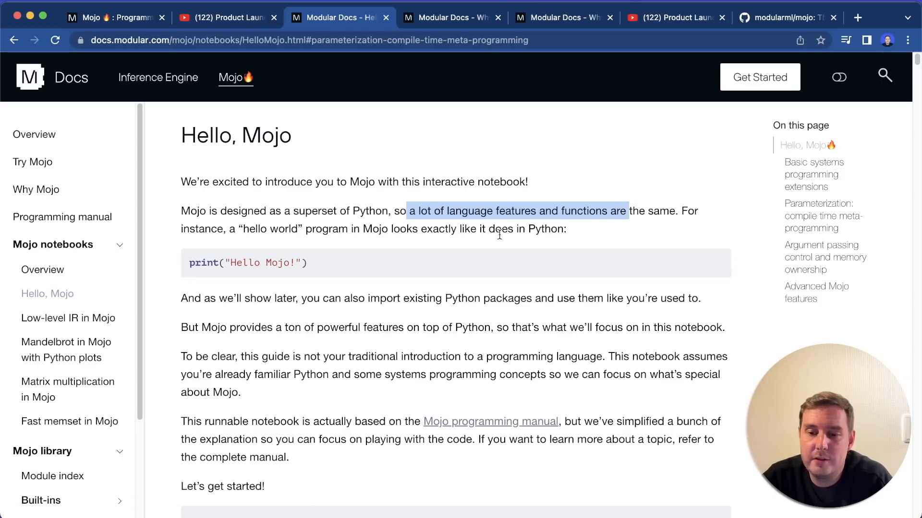
{"action": "scroll", "scroll_direction": "down", "scroll_amount": 3}
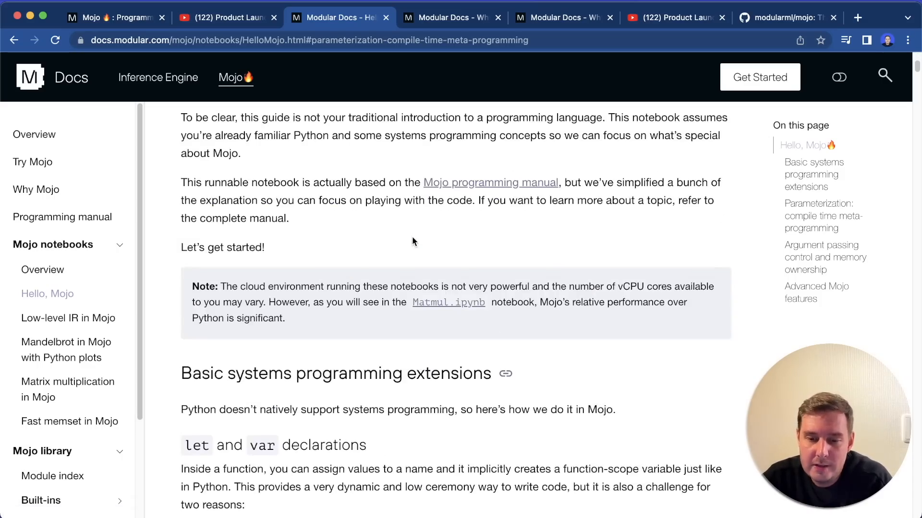
{"action": "scroll", "scroll_direction": "down", "scroll_amount": 3}
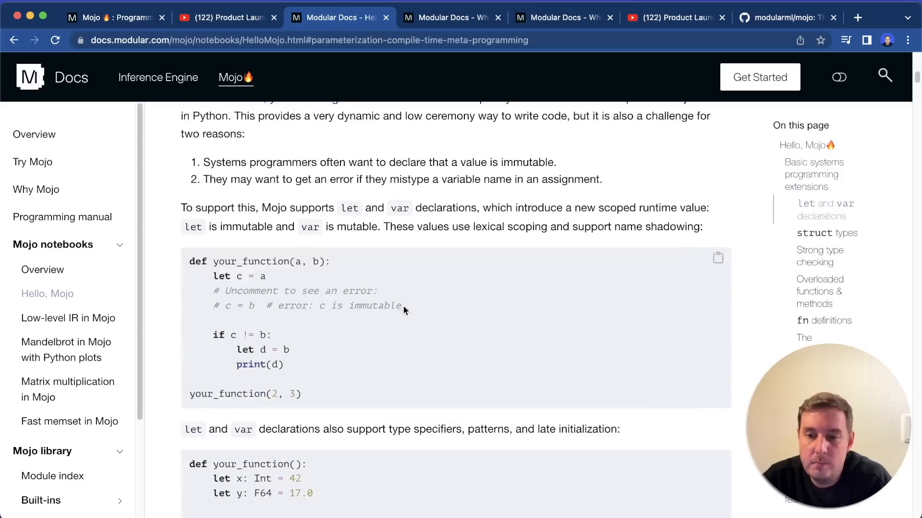
{"action": "mouse_move", "coordinate": [575, 32]}
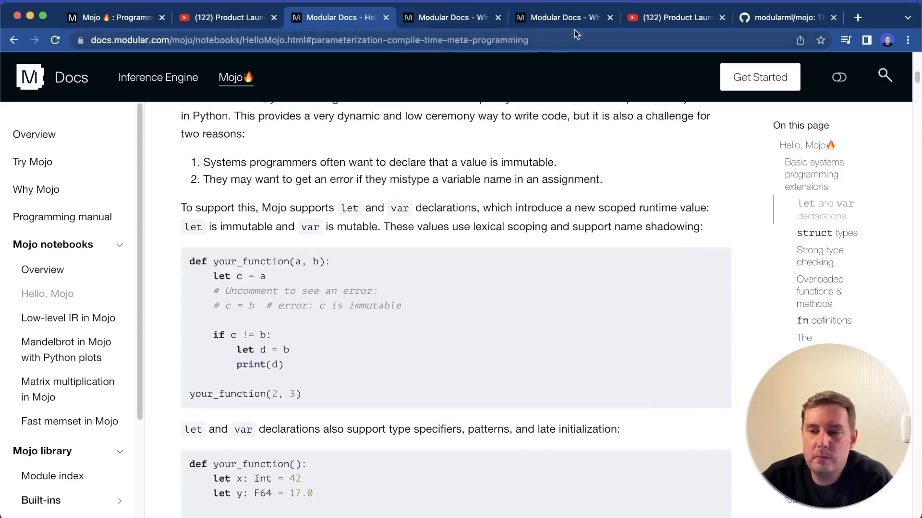
Read the compatibility section of the Why Mojo docs page
{"action": "left_click", "coordinate": [449, 17]}
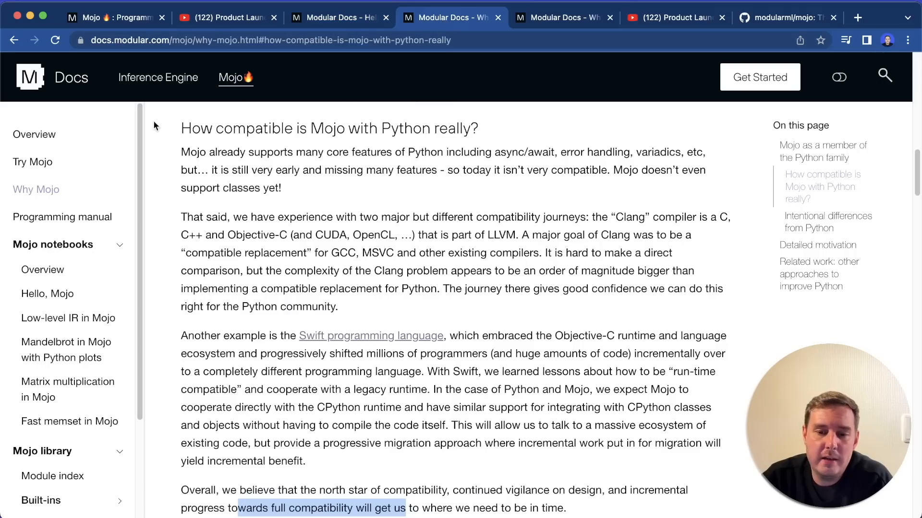
{"action": "mouse_move", "coordinate": [299, 128]}
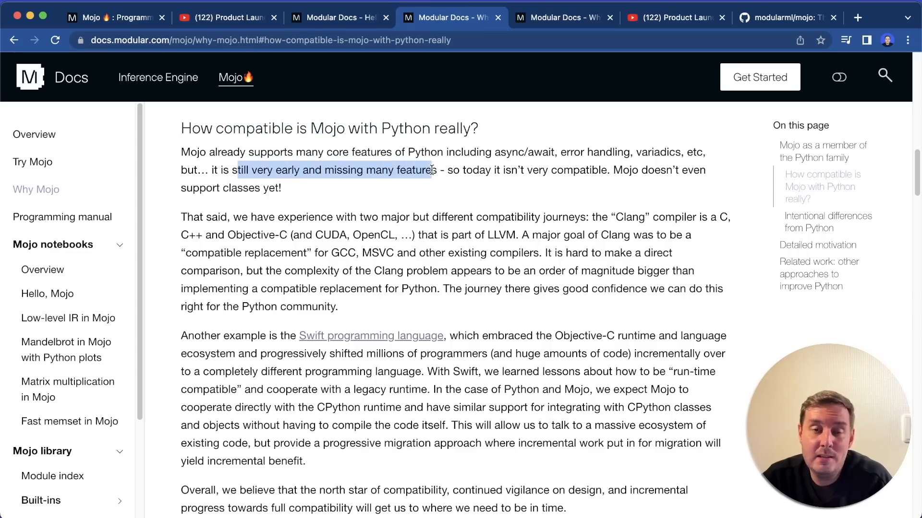
{"action": "scroll", "scroll_direction": "down", "scroll_amount": 3}
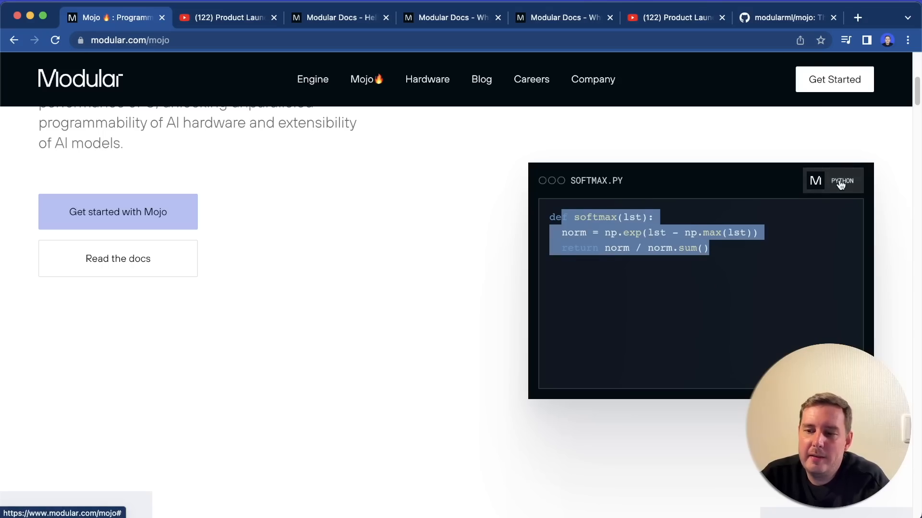
{"action": "left_click", "coordinate": [843, 181]}
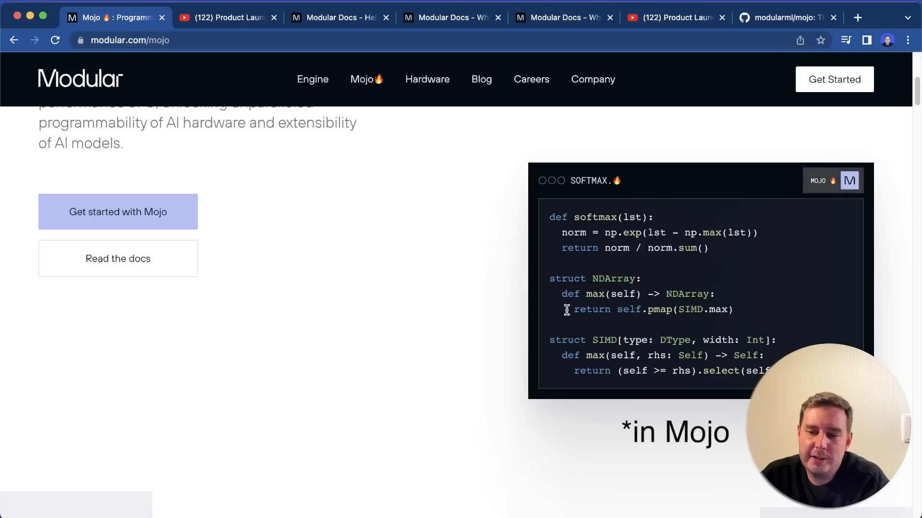
{"action": "mouse_move", "coordinate": [604, 305]}
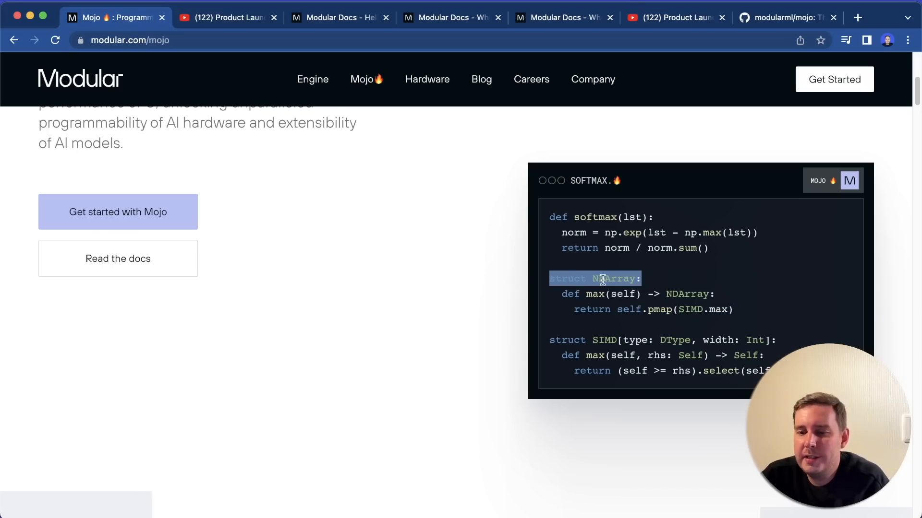
Read the Features Include list down to language-integrated auto-tuning with its autotune example
{"action": "scroll", "scroll_direction": "down", "scroll_amount": 3}
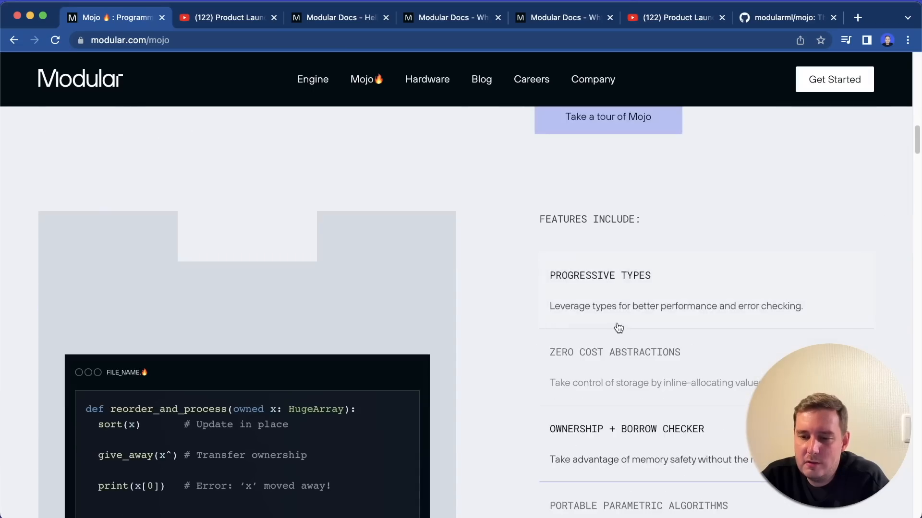
{"action": "scroll", "scroll_direction": "down", "scroll_amount": 3}
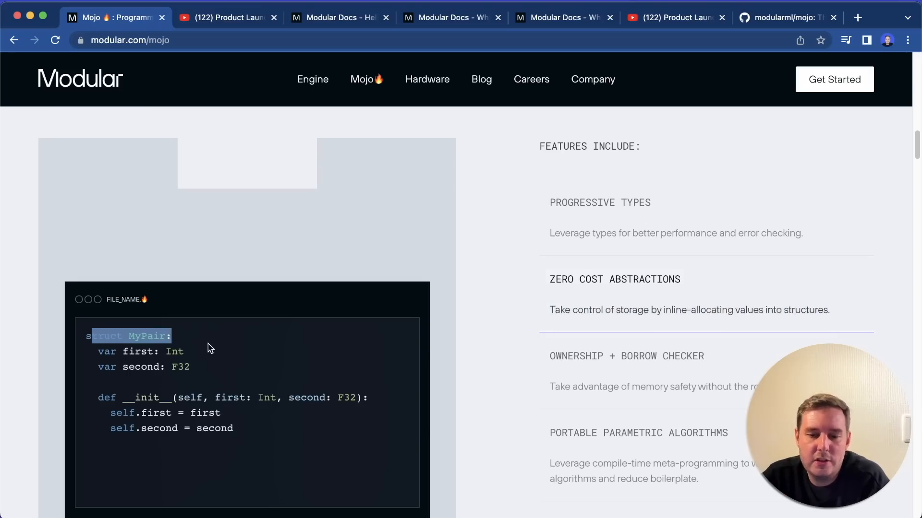
{"action": "scroll", "scroll_direction": "down", "scroll_amount": 3}
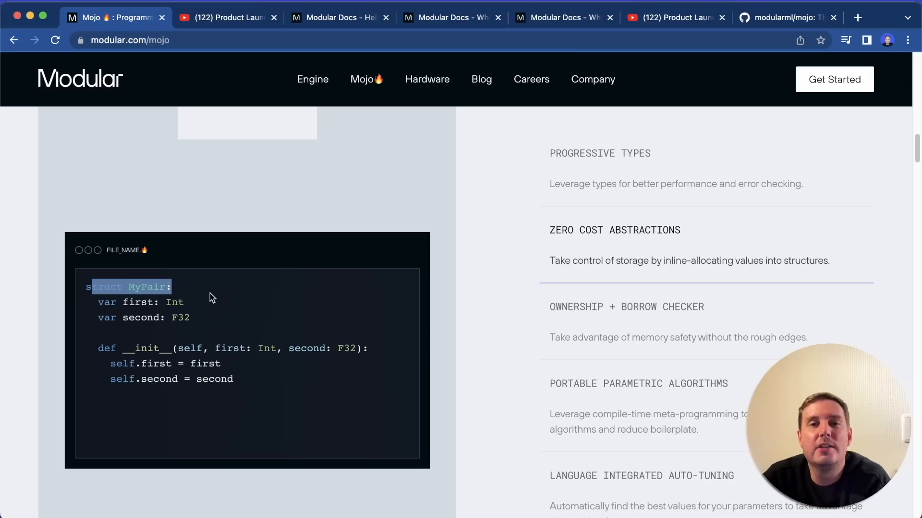
{"action": "mouse_move", "coordinate": [167, 310]}
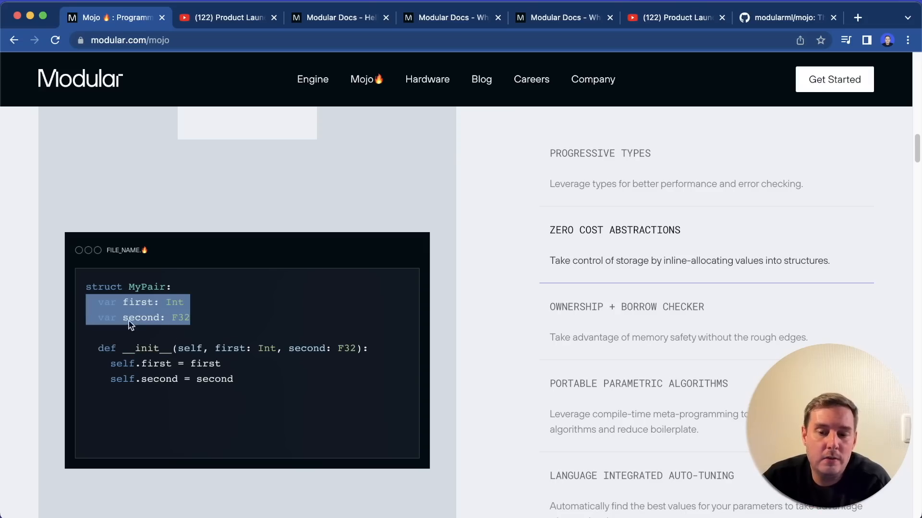
{"action": "mouse_move", "coordinate": [571, 263]}
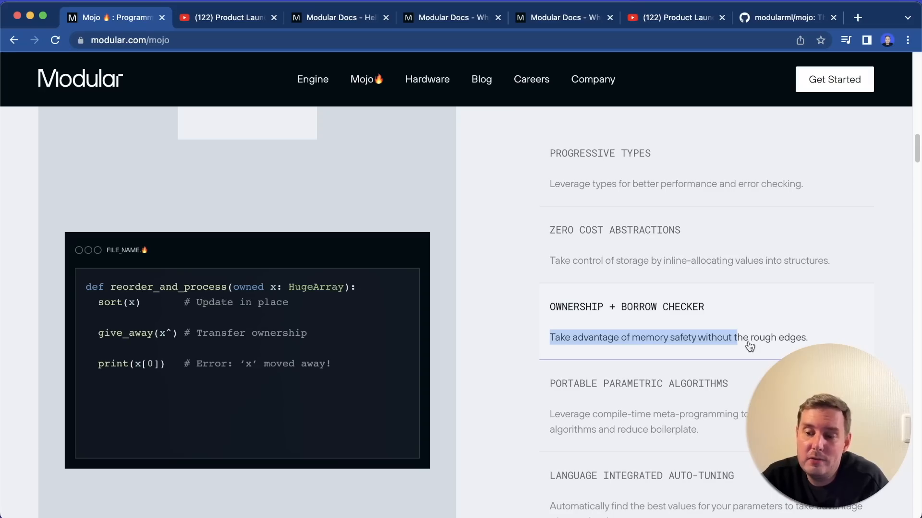
{"action": "mouse_move", "coordinate": [396, 336]}
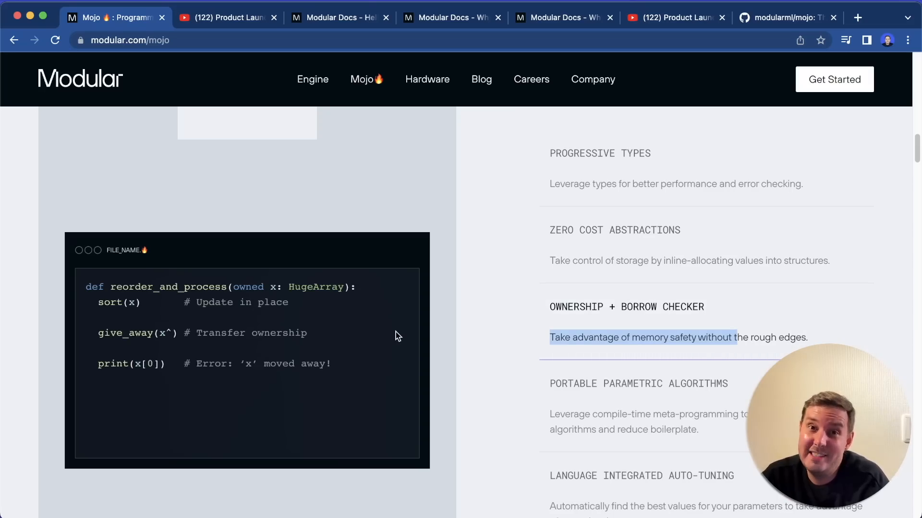
{"action": "scroll", "scroll_direction": "down", "scroll_amount": 3}
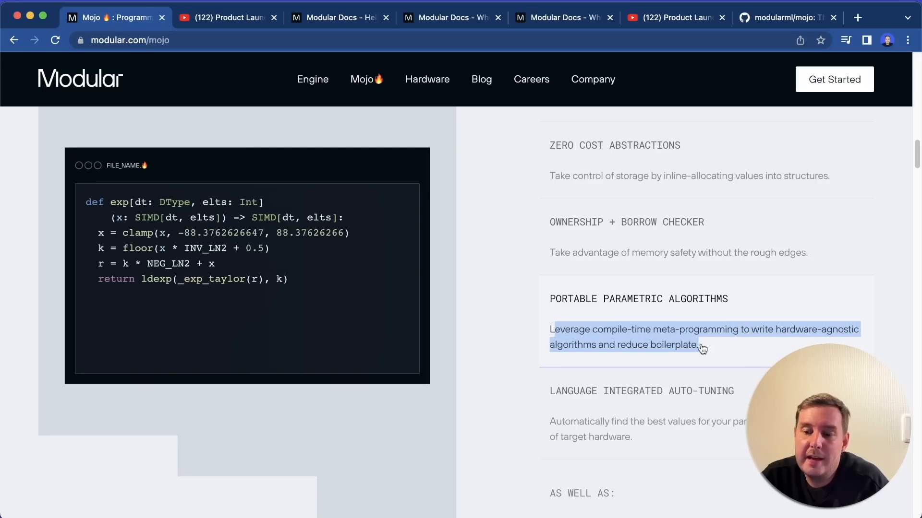
{"action": "scroll", "scroll_direction": "down", "scroll_amount": 3}
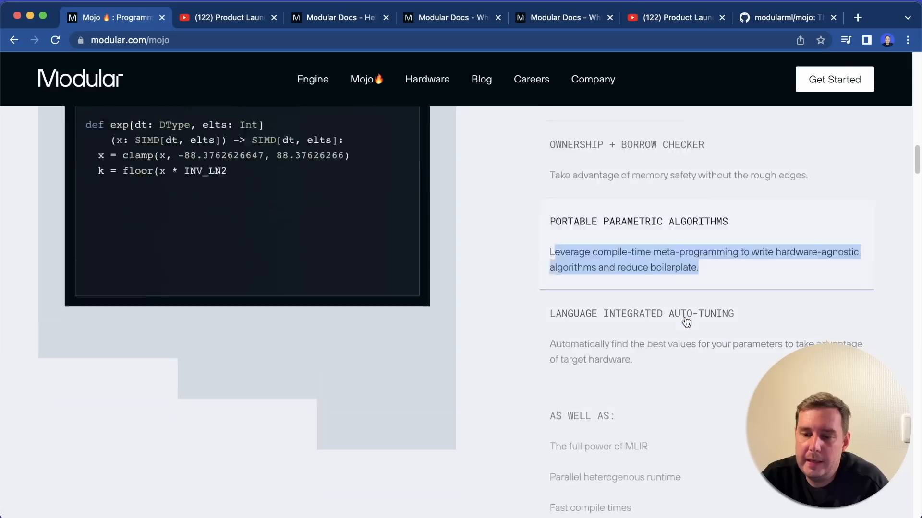
{"action": "scroll", "scroll_direction": "down", "scroll_amount": 3}
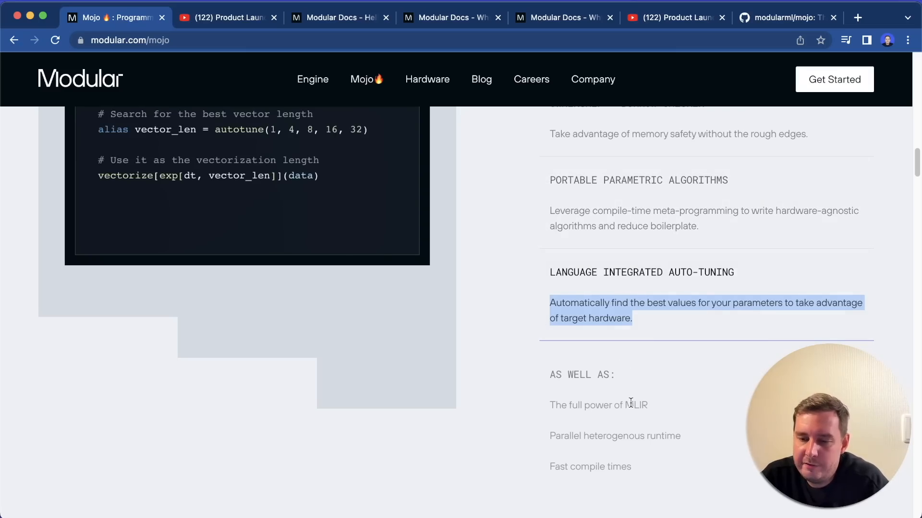
Reopen the Hello, Mojo notebook and read through struct types and strong type checking
{"action": "left_click", "coordinate": [451, 18]}
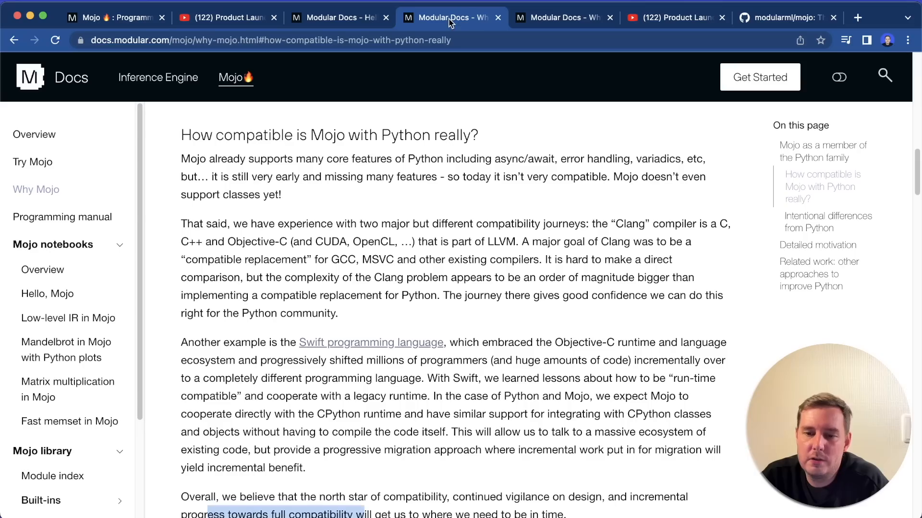
{"action": "left_click", "coordinate": [337, 17]}
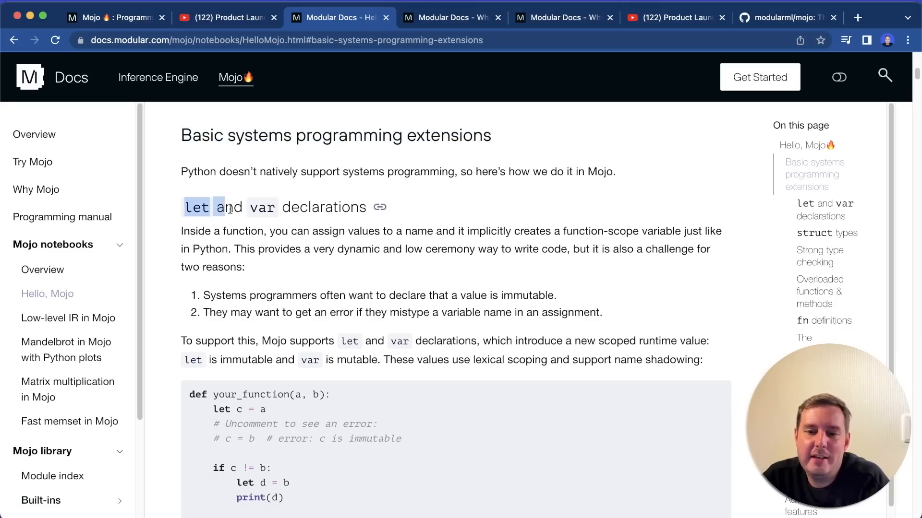
{"action": "scroll", "scroll_direction": "down", "scroll_amount": 3}
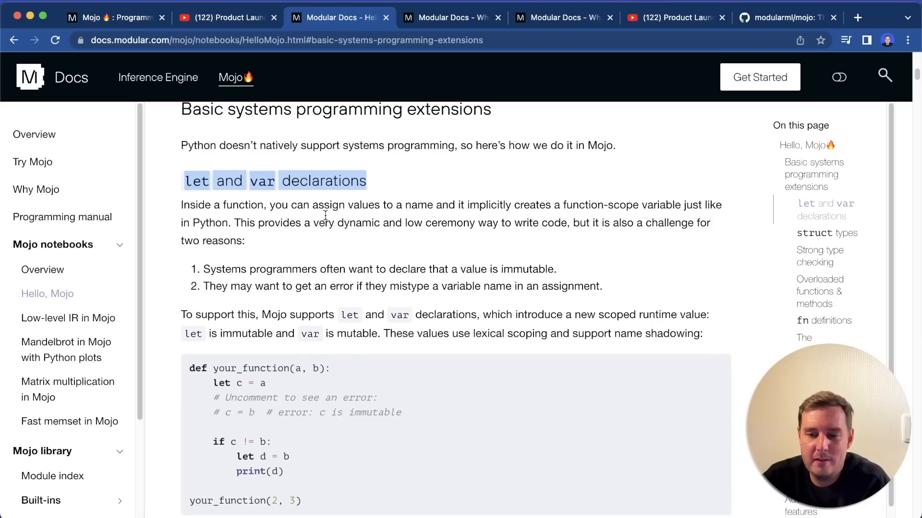
{"action": "scroll", "scroll_direction": "down", "scroll_amount": 3}
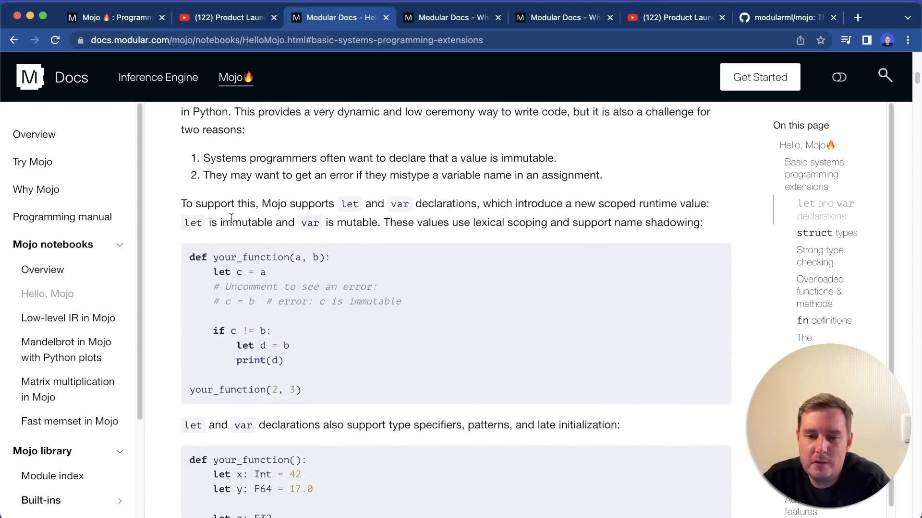
{"action": "scroll", "scroll_direction": "down", "scroll_amount": 3}
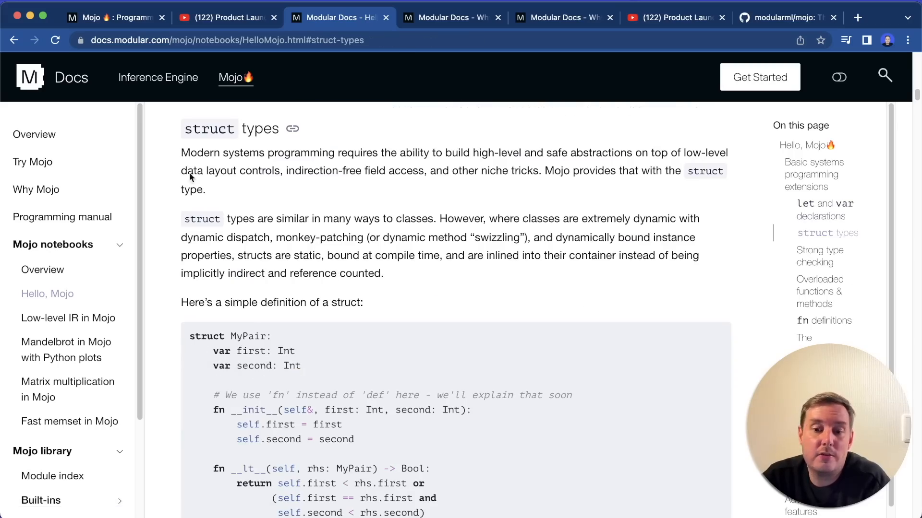
{"action": "scroll", "scroll_direction": "down", "scroll_amount": 3}
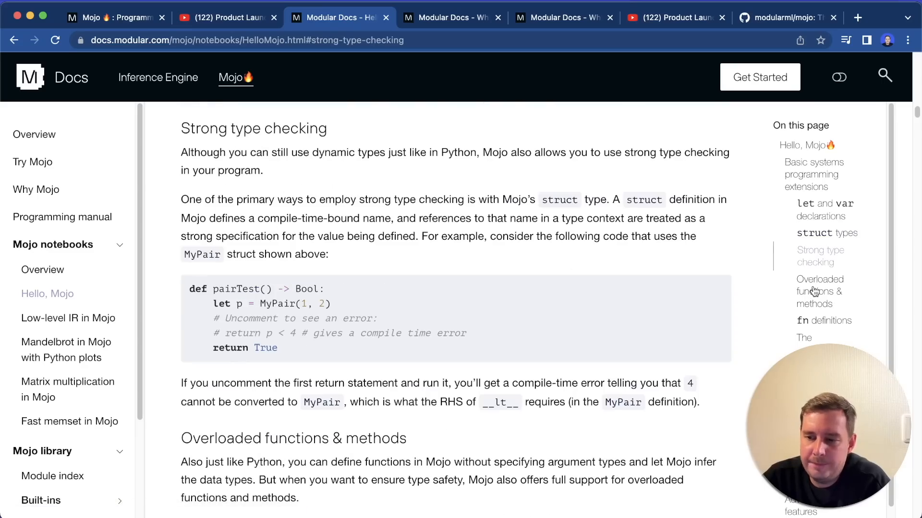
Jump to the overloaded functions & methods section of the notebook
{"action": "left_click", "coordinate": [819, 291]}
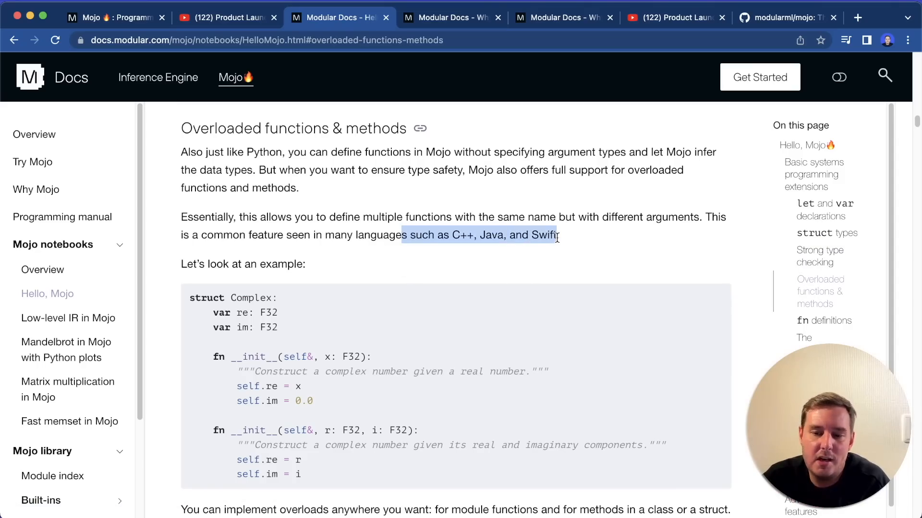
Read past fn definitions and __copyinit__/__moveinit__ to the compile-time parameterization SIMD example
{"action": "scroll", "scroll_direction": "down", "scroll_amount": 3}
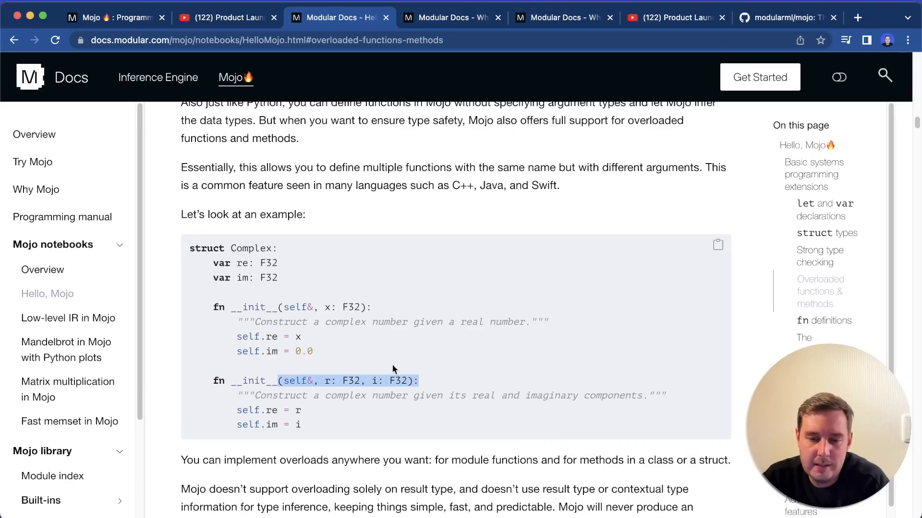
{"action": "scroll", "scroll_direction": "down", "scroll_amount": 3}
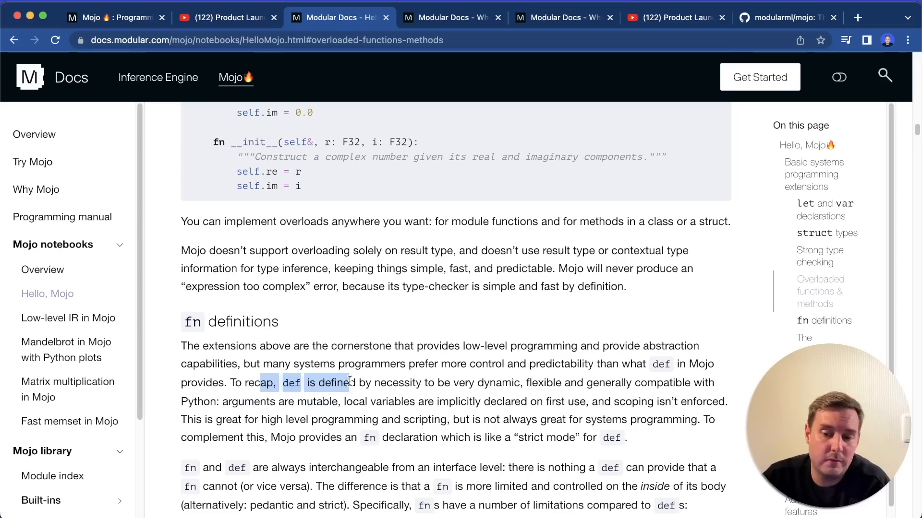
{"action": "scroll", "scroll_direction": "down", "scroll_amount": 3}
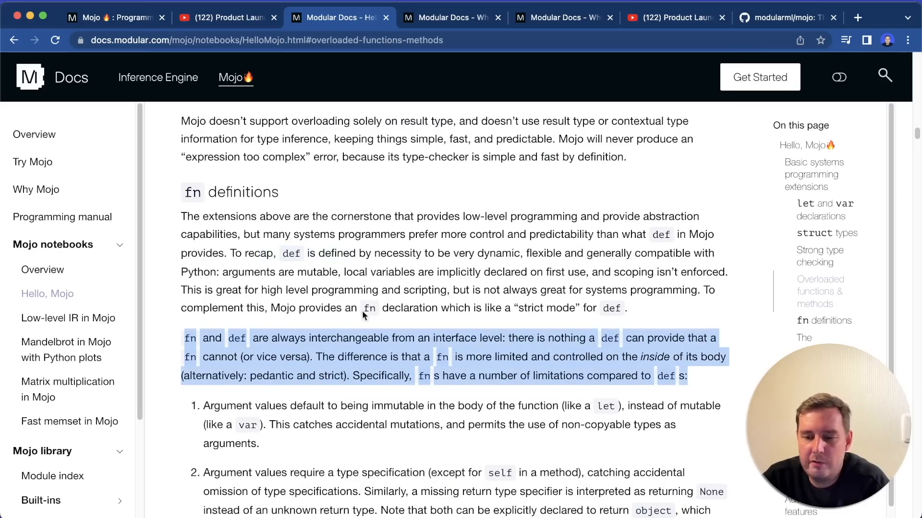
{"action": "scroll", "scroll_direction": "down", "scroll_amount": 3}
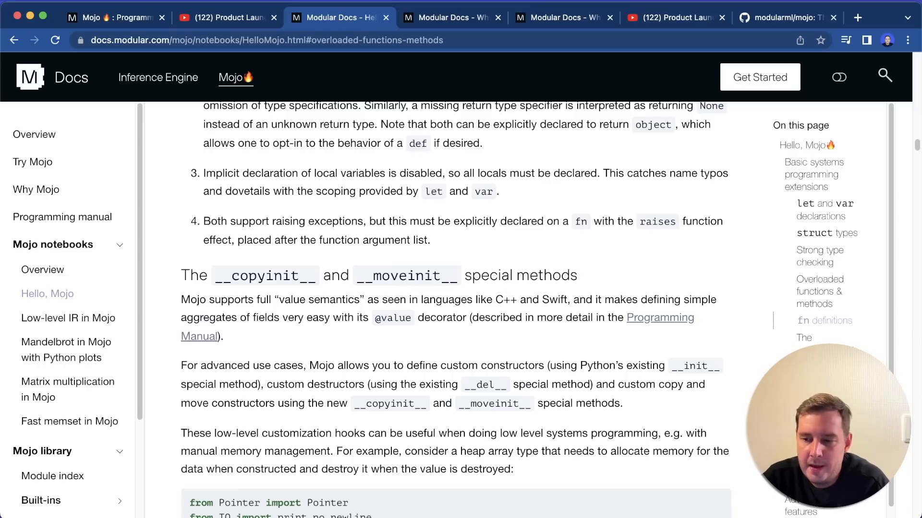
{"action": "mouse_move", "coordinate": [410, 277]}
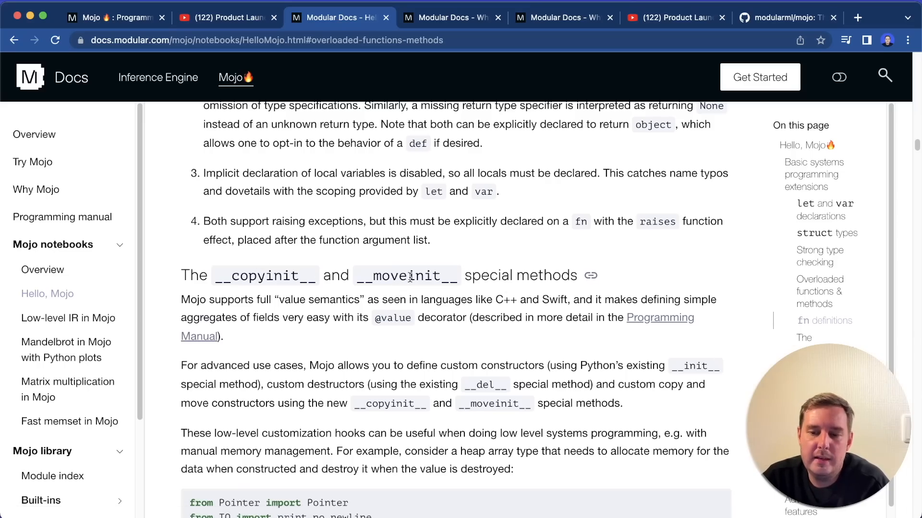
{"action": "scroll", "scroll_direction": "down", "scroll_amount": 3}
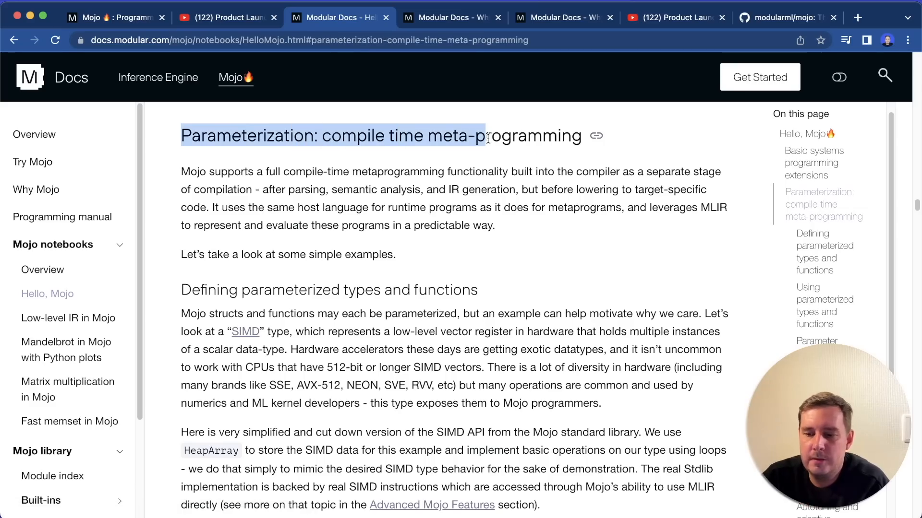
{"action": "scroll", "scroll_direction": "down", "scroll_amount": 3}
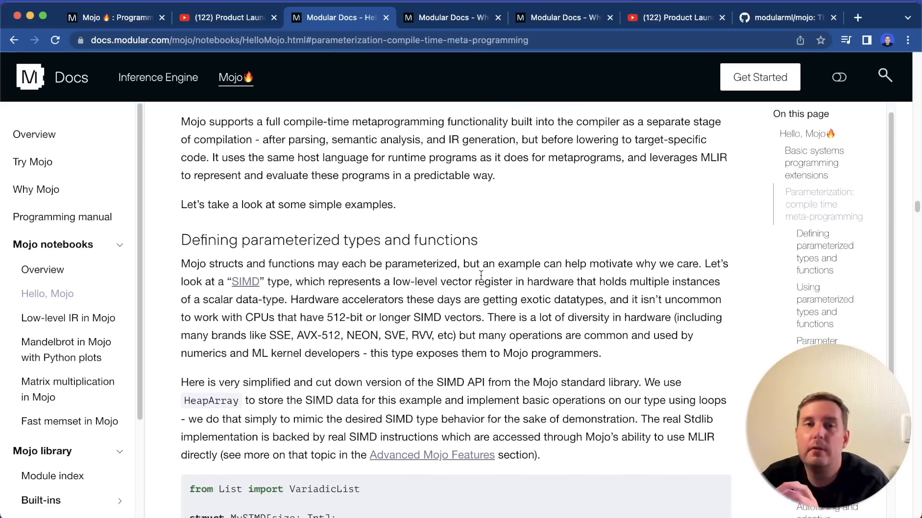
{"action": "scroll", "scroll_direction": "down", "scroll_amount": 3}
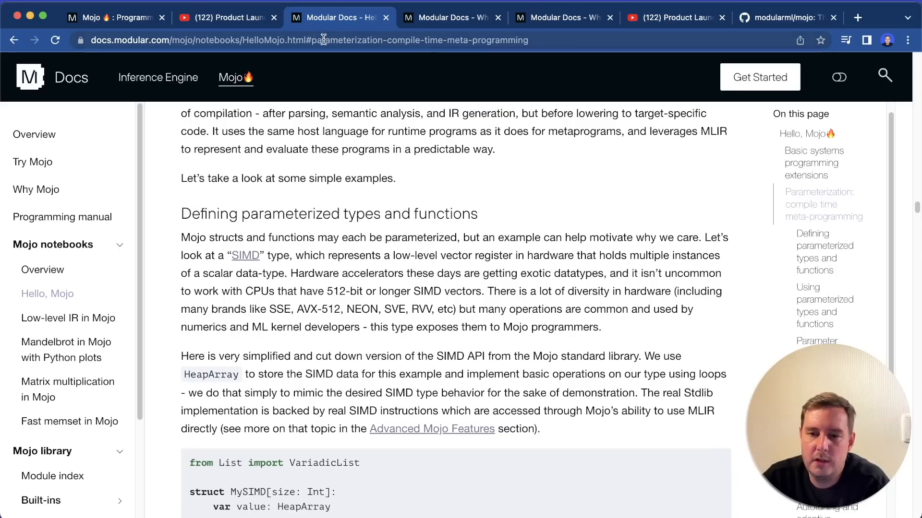
Open the Try Mojo page and skim its Mojo Playground sign-up steps
{"action": "left_click", "coordinate": [33, 162]}
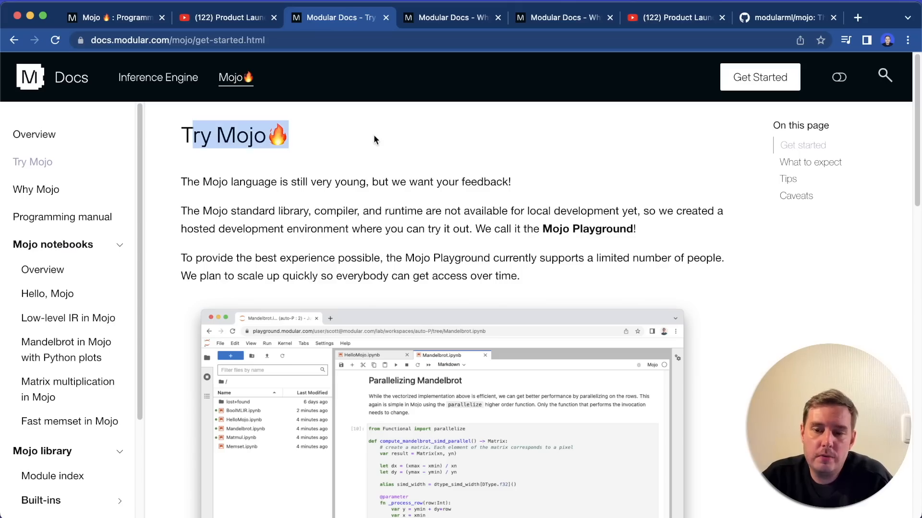
{"action": "mouse_move", "coordinate": [392, 177]}
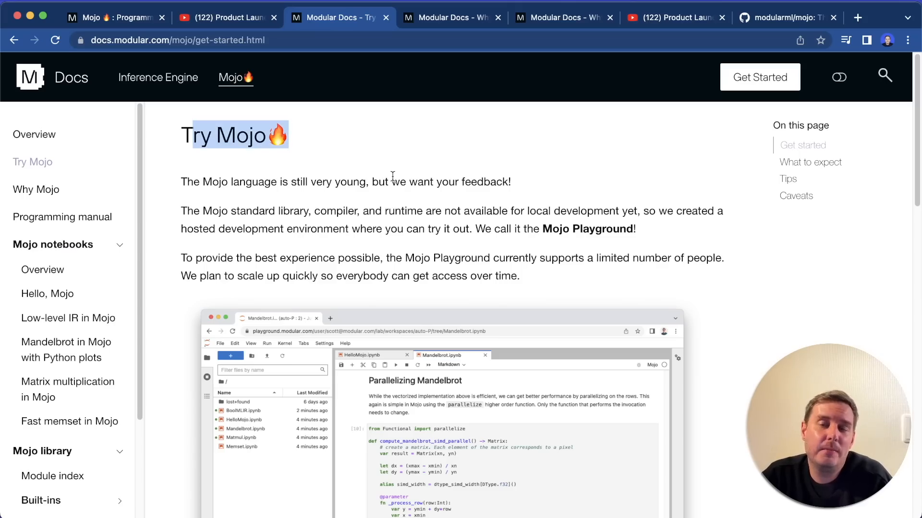
{"action": "scroll", "scroll_direction": "down", "scroll_amount": 3}
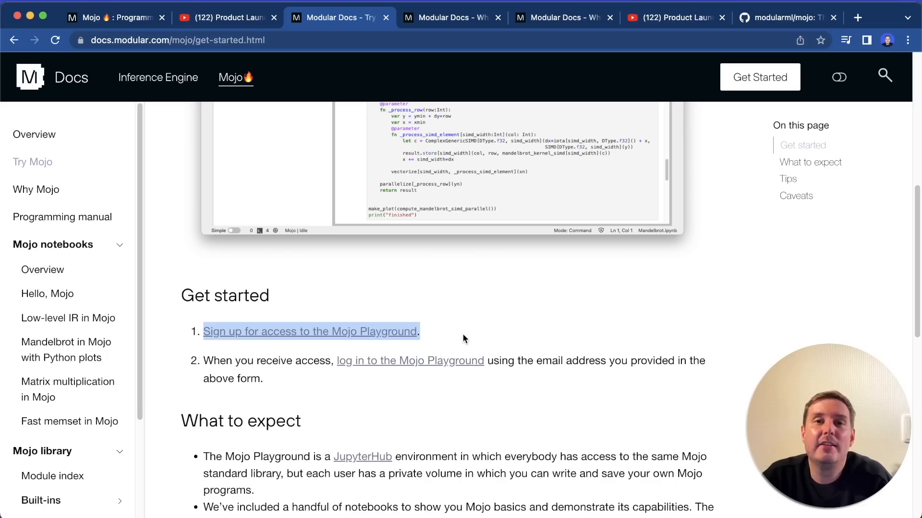
{"action": "mouse_move", "coordinate": [449, 337]}
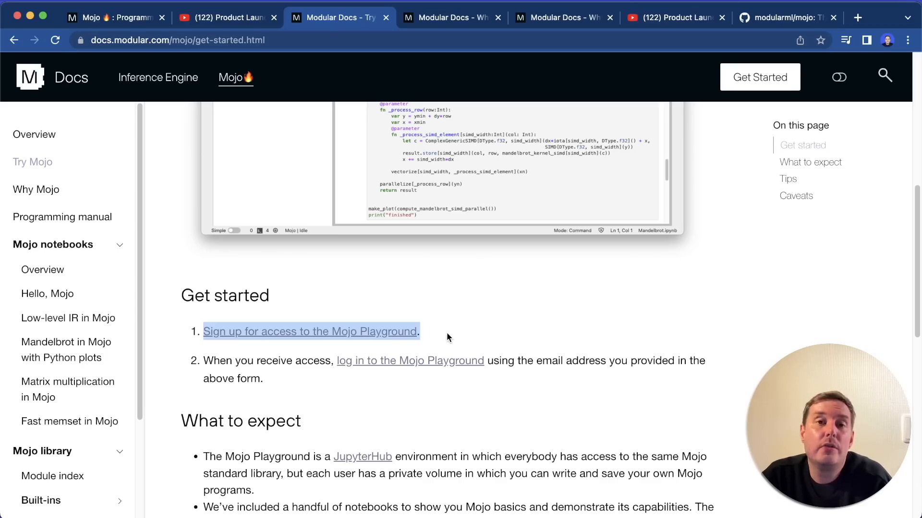
{"action": "scroll", "scroll_direction": "up", "scroll_amount": 3}
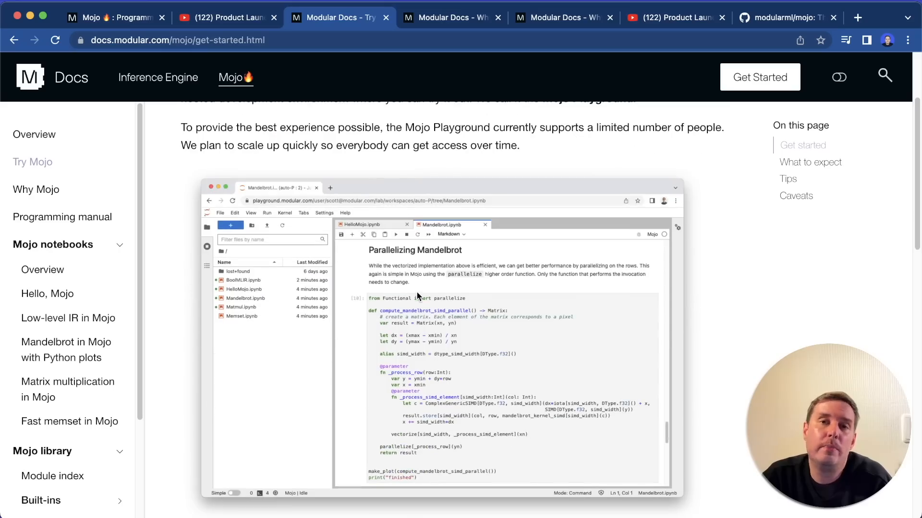
{"action": "mouse_move", "coordinate": [448, 331]}
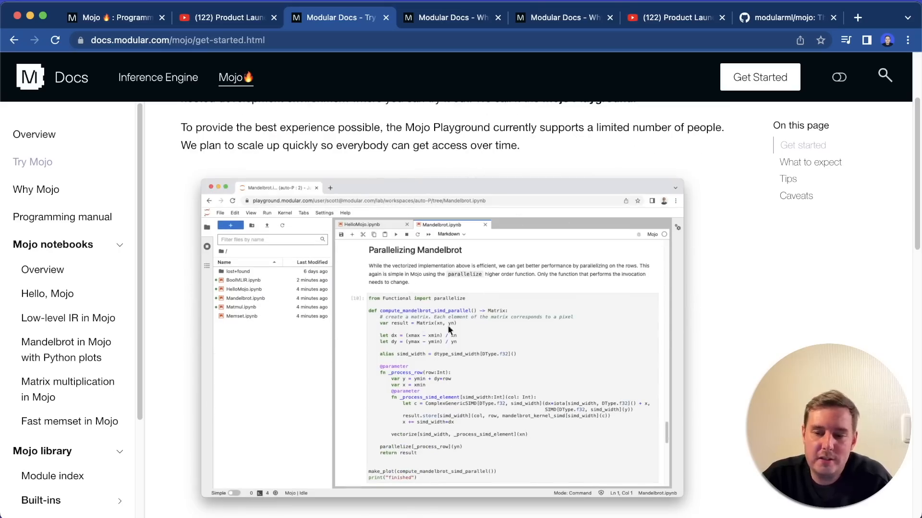
{"action": "mouse_move", "coordinate": [434, 291]}
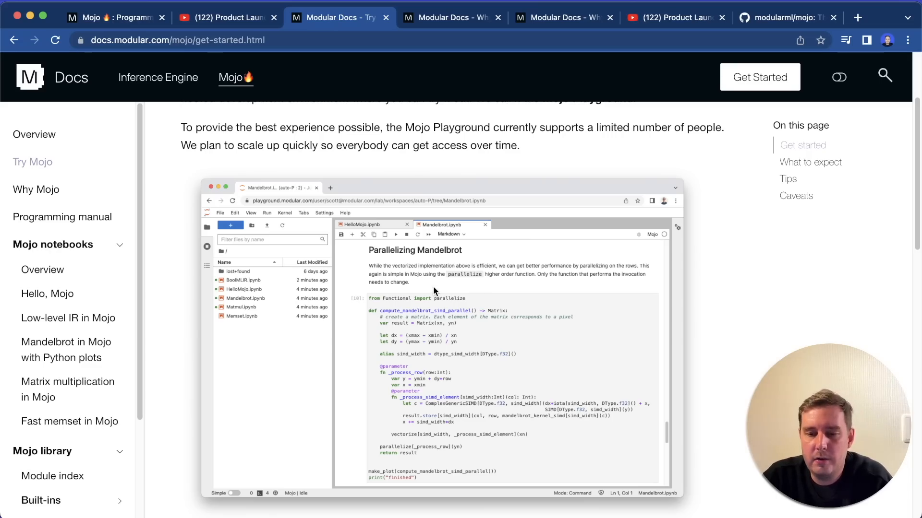
{"action": "scroll", "scroll_direction": "up", "scroll_amount": 3}
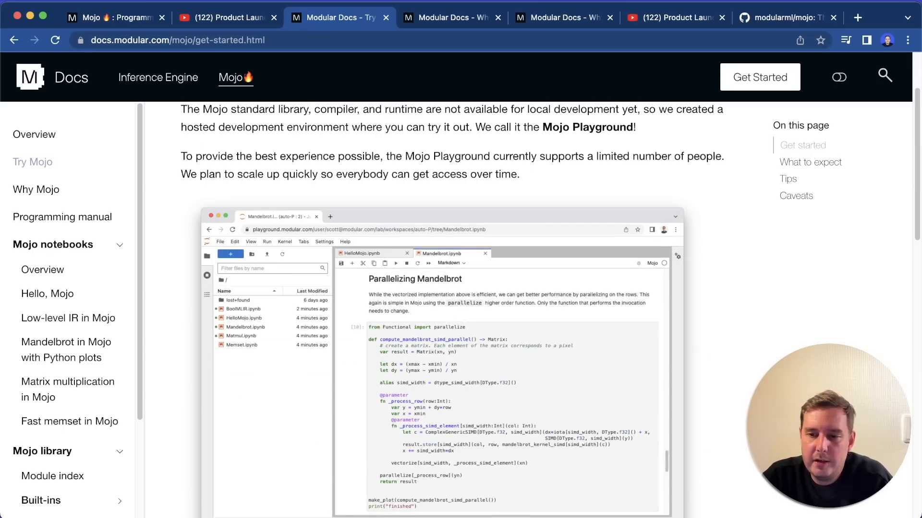
Glance at the keynote video, then review the Try Mojo page's Parallelizing Mandelbrot screenshot
{"action": "left_click", "coordinate": [675, 17]}
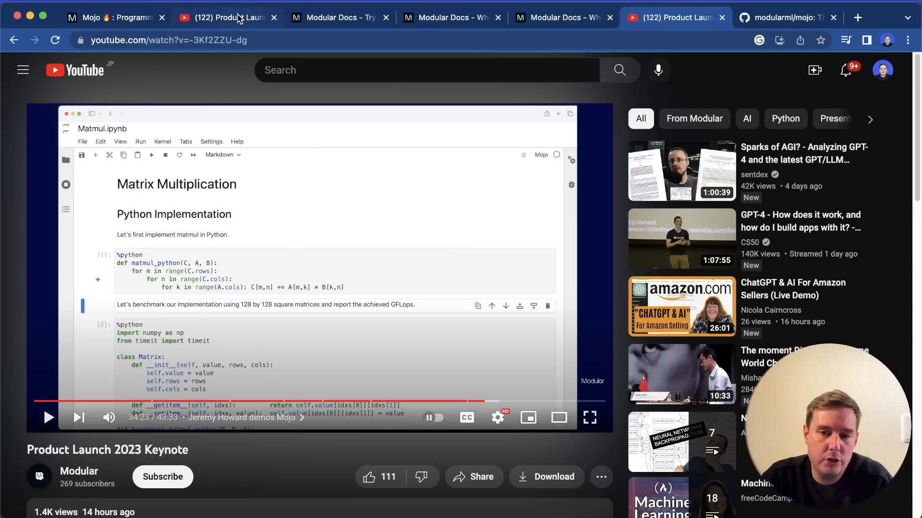
{"action": "left_click", "coordinate": [338, 17]}
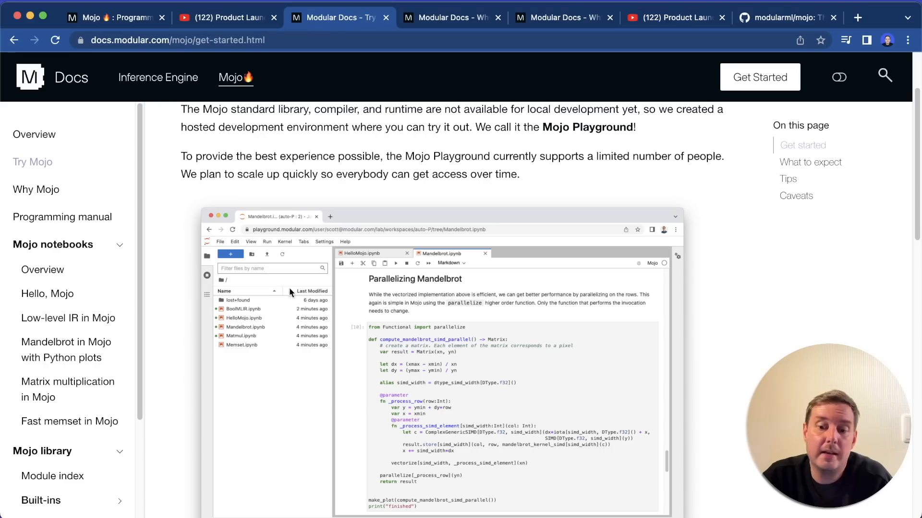
{"action": "scroll", "scroll_direction": "down", "scroll_amount": 3}
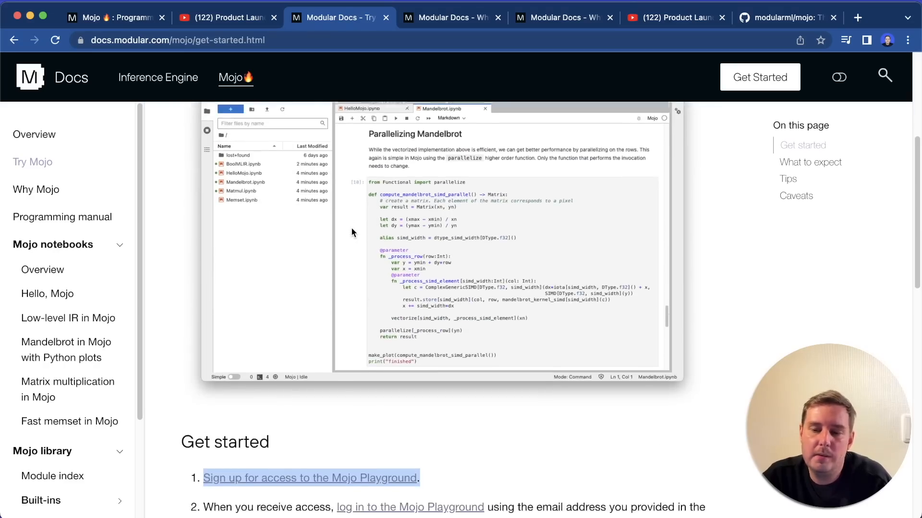
{"action": "scroll", "scroll_direction": "down", "scroll_amount": 3}
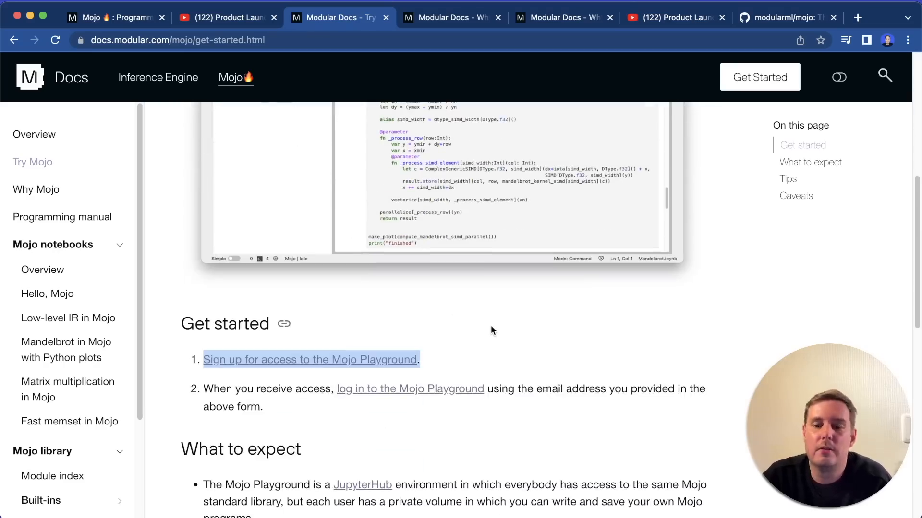
{"action": "scroll", "scroll_direction": "up", "scroll_amount": 3}
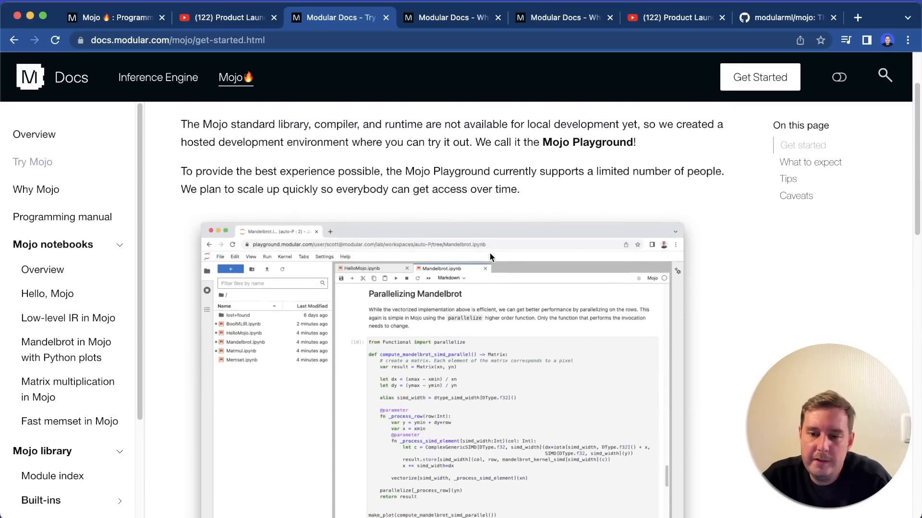
Read the modularml/mojo 'Welcome to Mojo' README and its open-source plans, ending at the top
{"action": "left_click", "coordinate": [785, 17]}
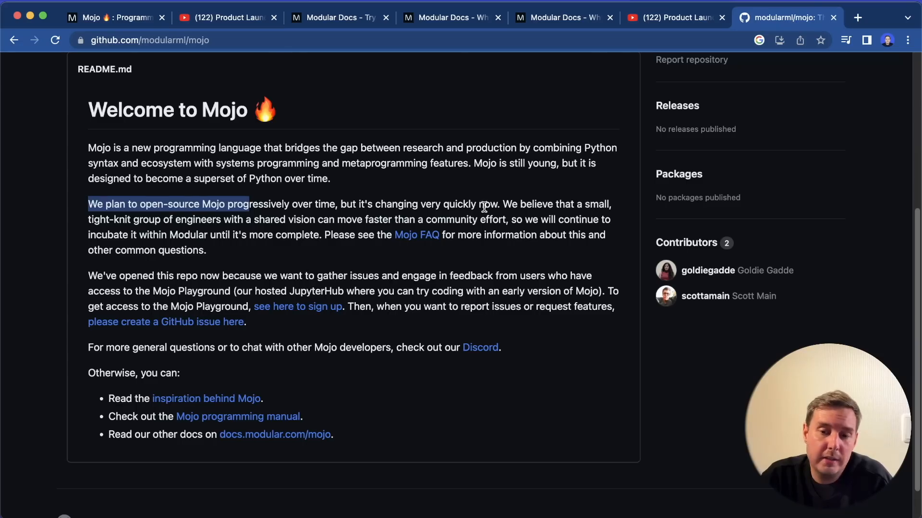
{"action": "scroll", "scroll_direction": "up", "scroll_amount": 3}
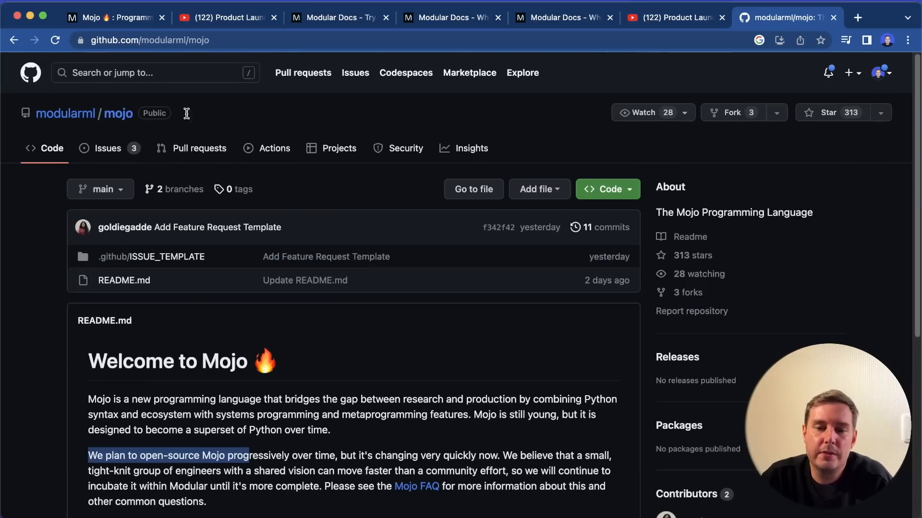
{"action": "scroll", "scroll_direction": "down", "scroll_amount": 3}
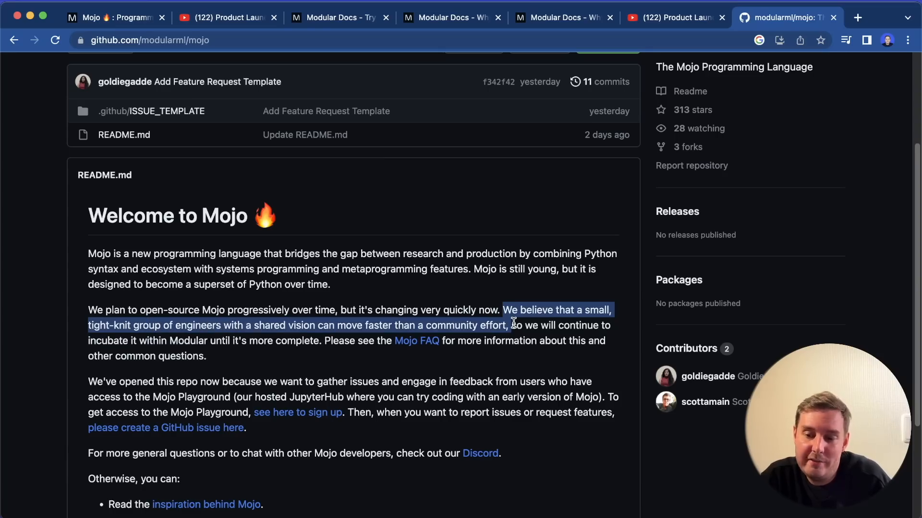
{"action": "scroll", "scroll_direction": "down", "scroll_amount": 3}
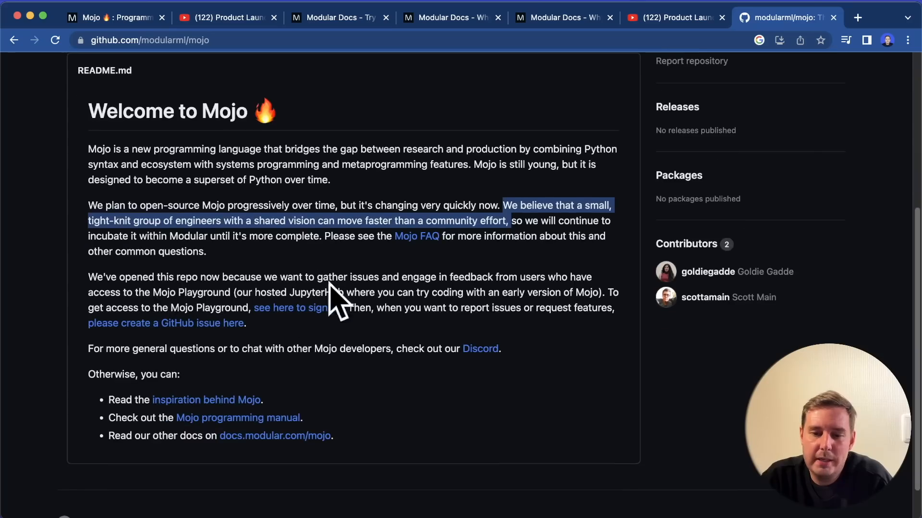
{"action": "scroll", "scroll_direction": "up", "scroll_amount": 3}
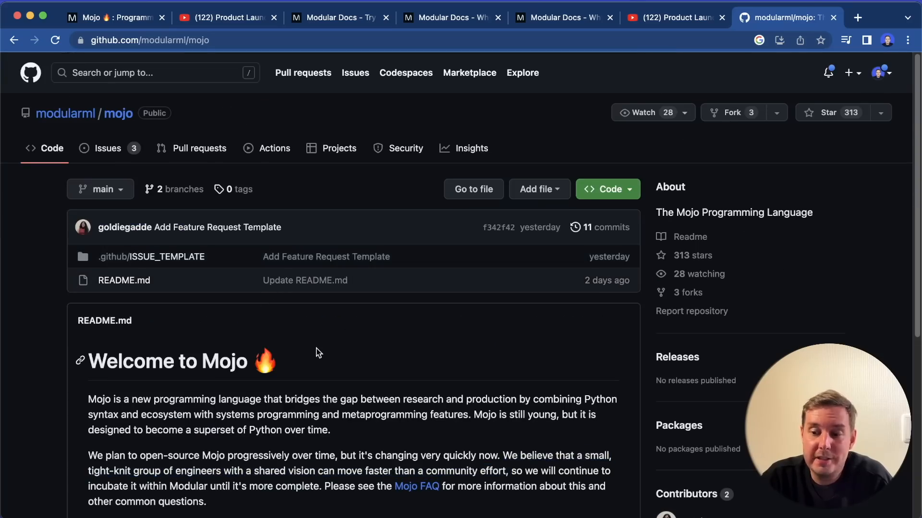